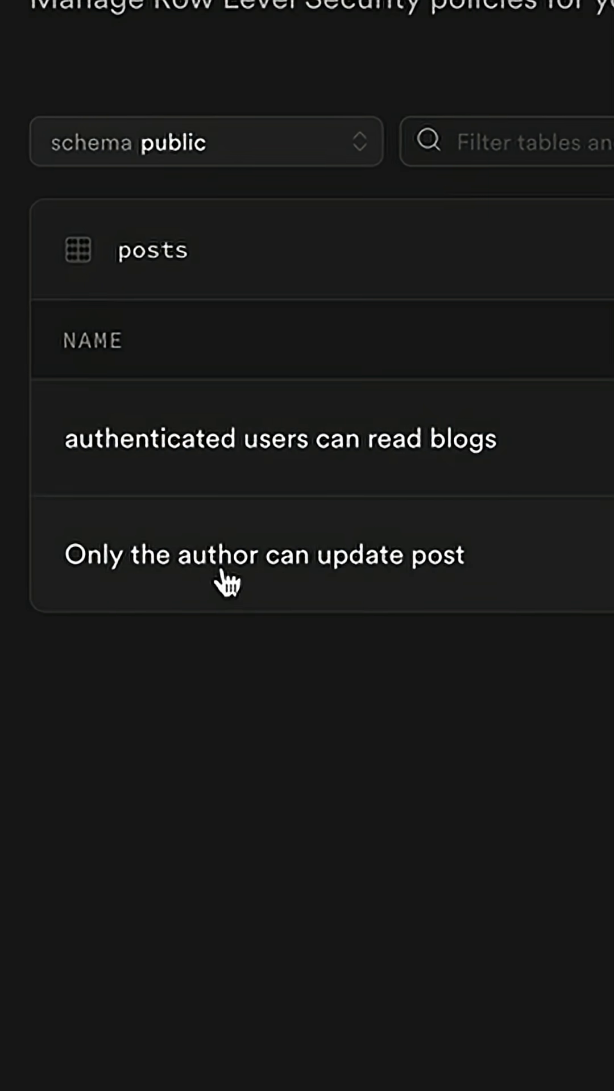
- View the posts table as the anon role, which returns no rows
{"action": "scroll", "scroll_direction": "down", "scroll_amount": 3}
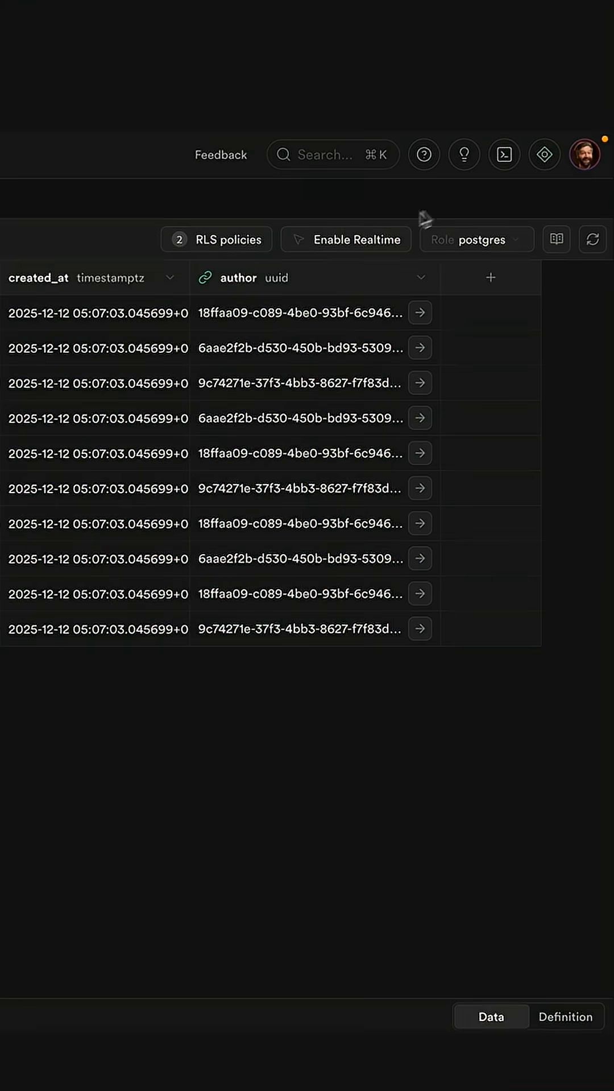
{"action": "left_click", "coordinate": [237, 351]}
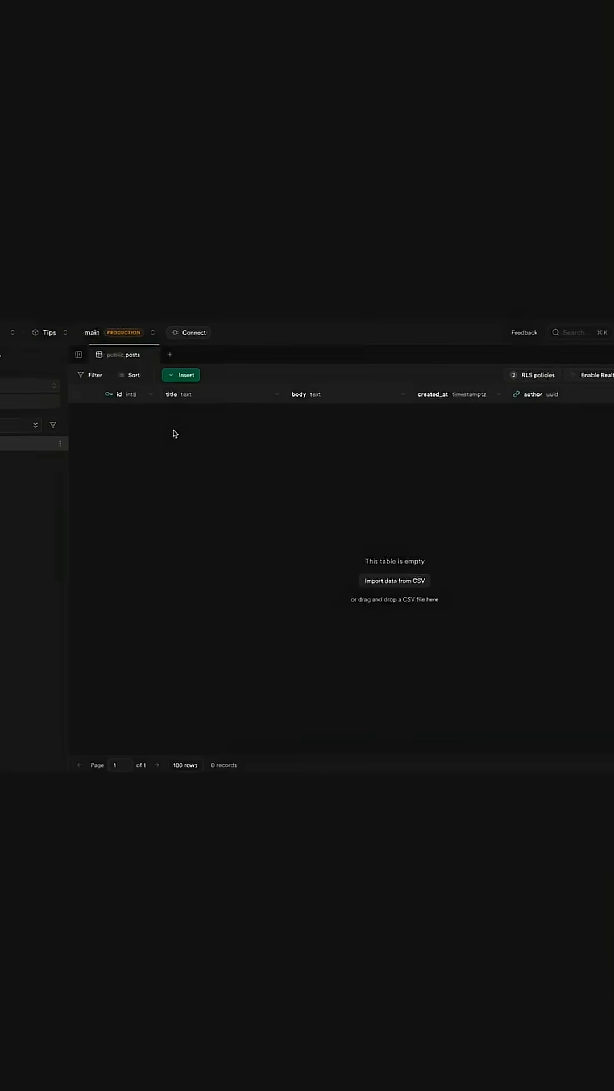
- Impersonate the first authenticated project user to list all 10 posts, checking the first post's author reference
{"action": "left_click", "coordinate": [499, 300]}
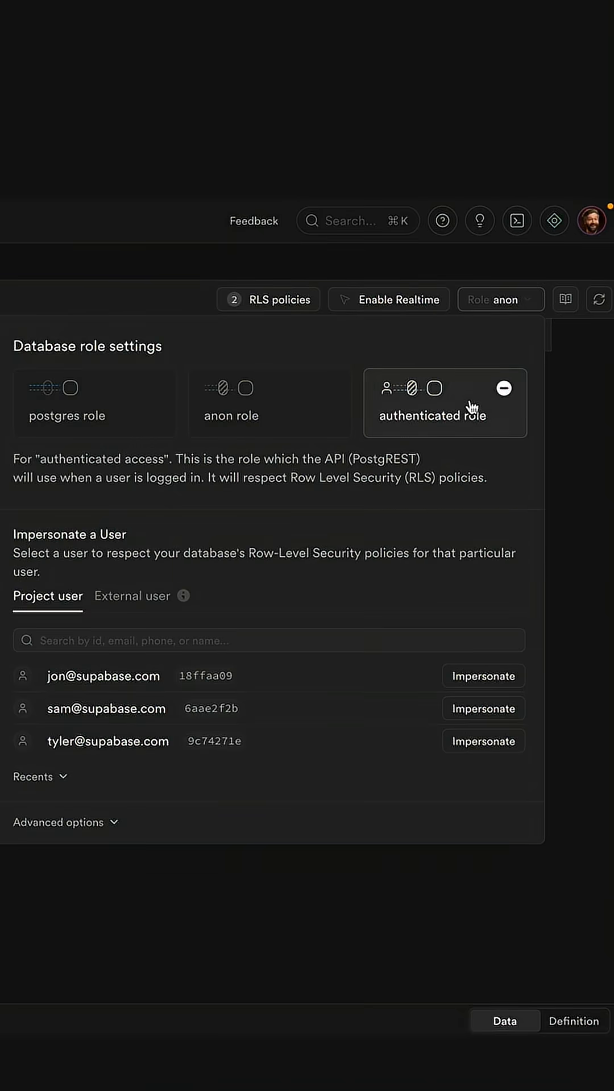
{"action": "left_click", "coordinate": [483, 675]}
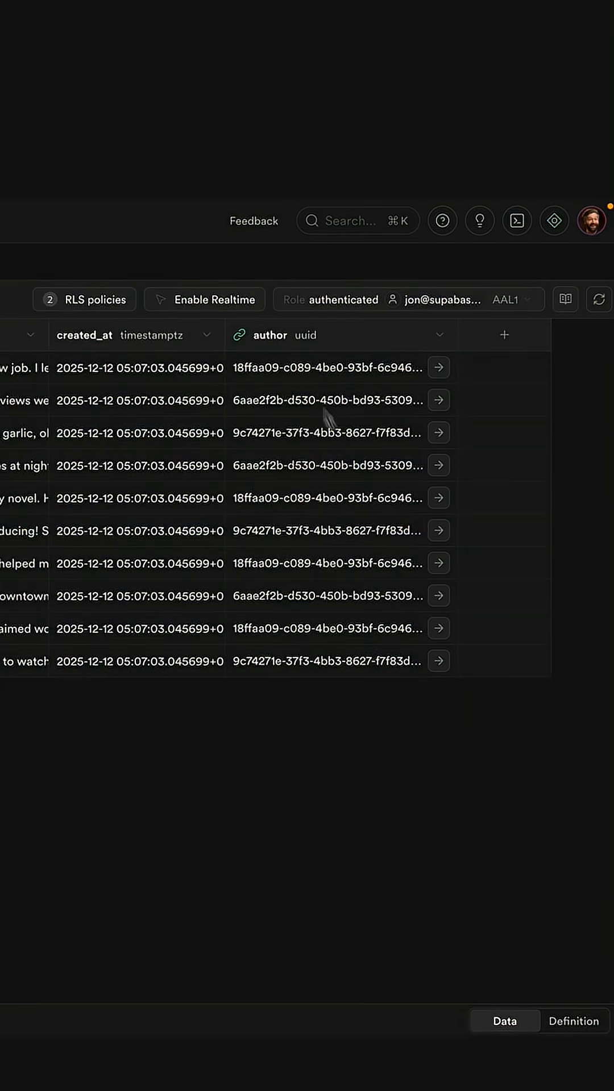
{"action": "left_click", "coordinate": [438, 400]}
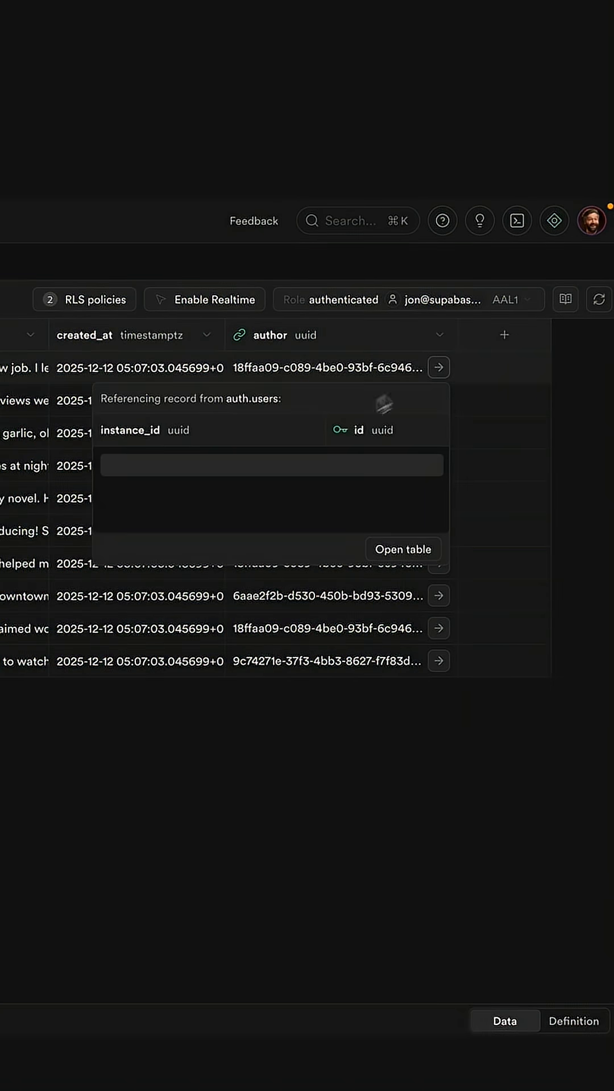
{"action": "left_click", "coordinate": [403, 549]}
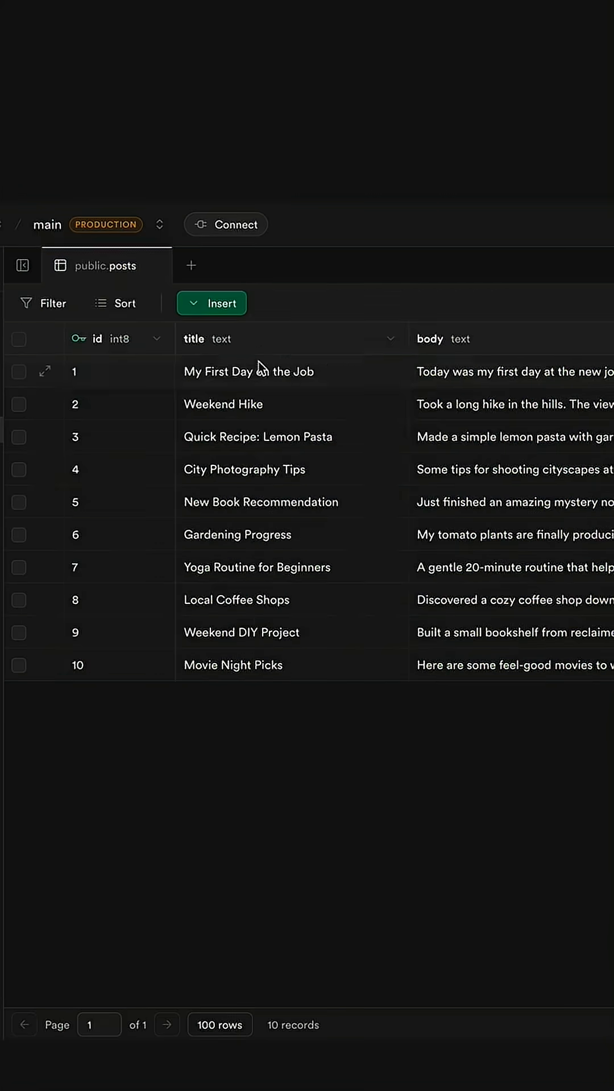